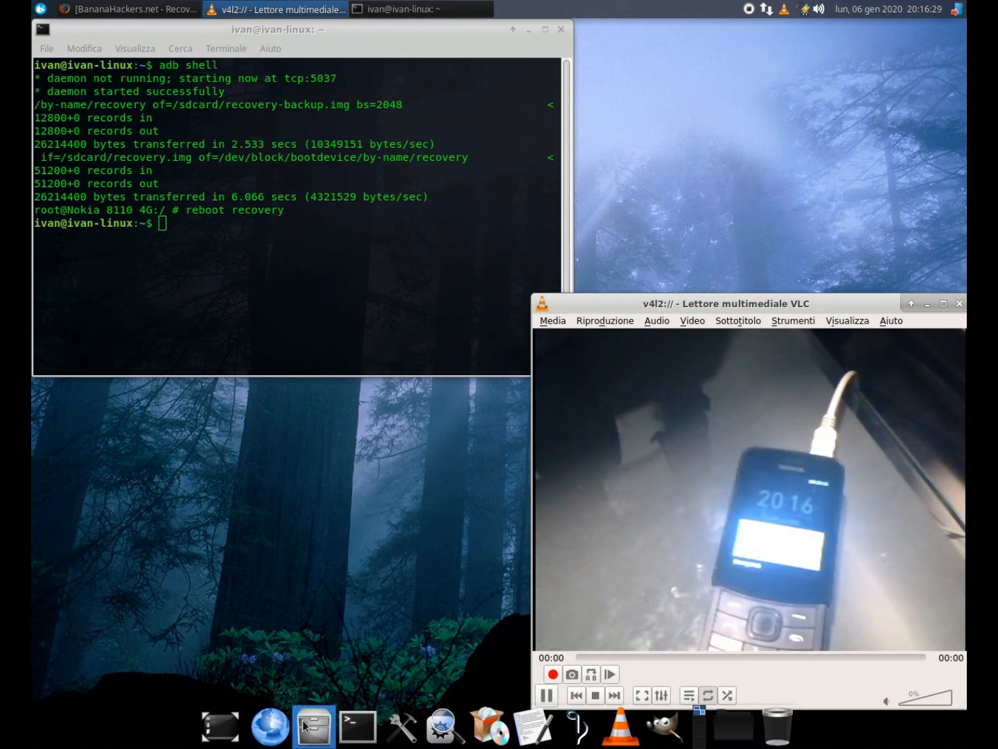
Step: Bring up the phone's SD Card Storage in the file manager from the dock
left_click(313, 726)
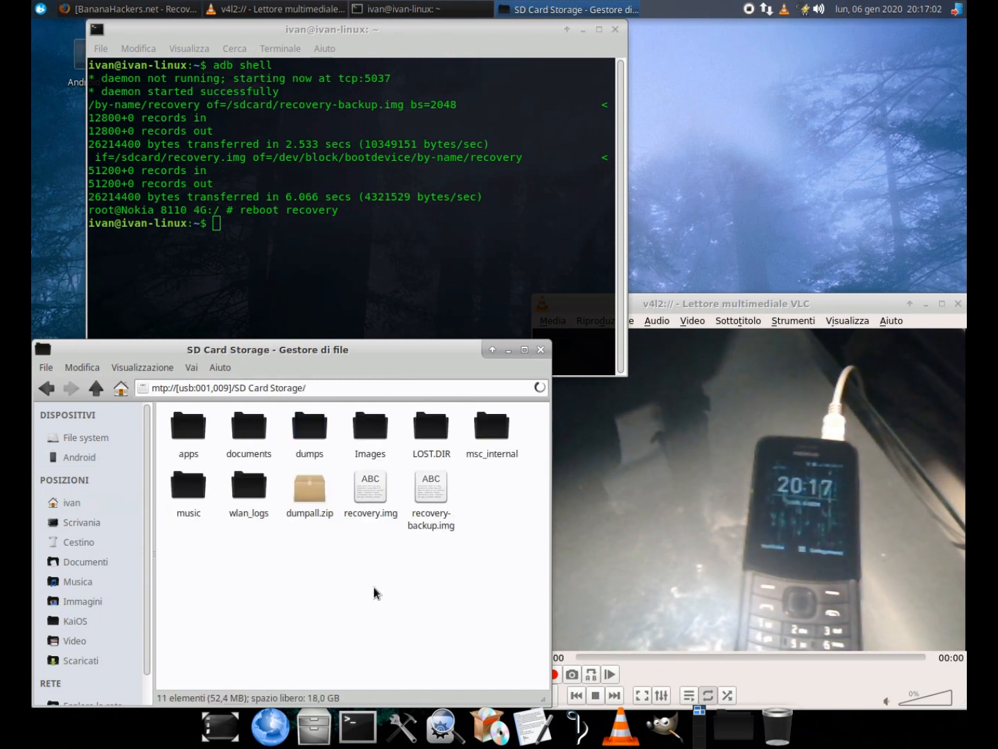
Step: Show the /home/ivan folder with recovery.img and browse into the SD card's dumps folder
left_click(370, 488)
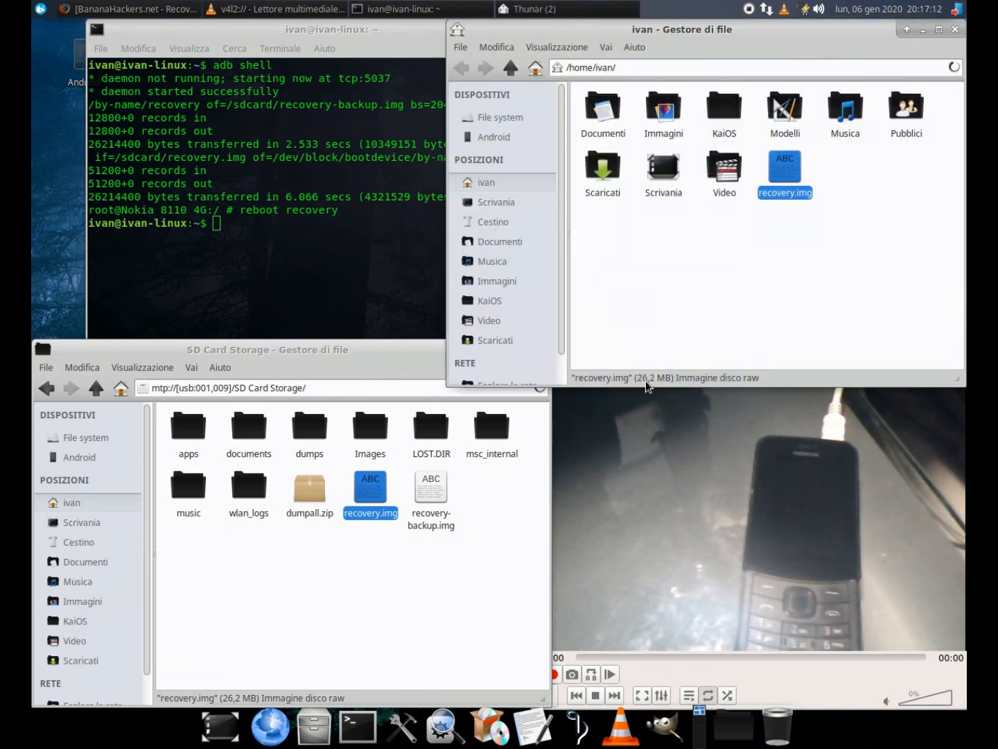
left_click(308, 436)
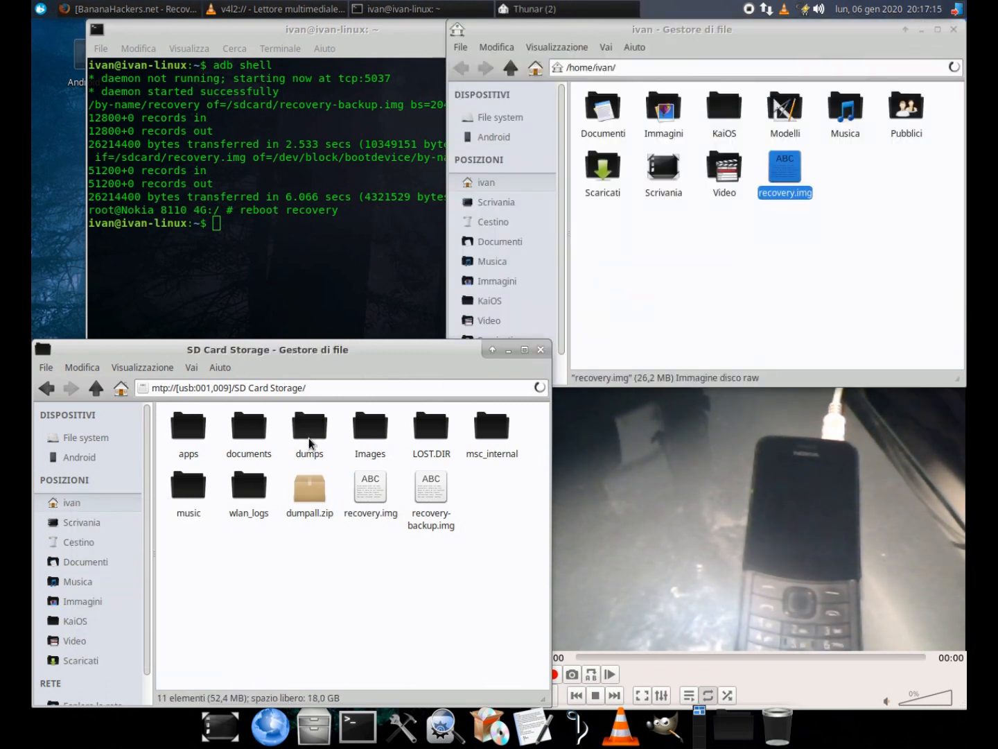
double_click(308, 424)
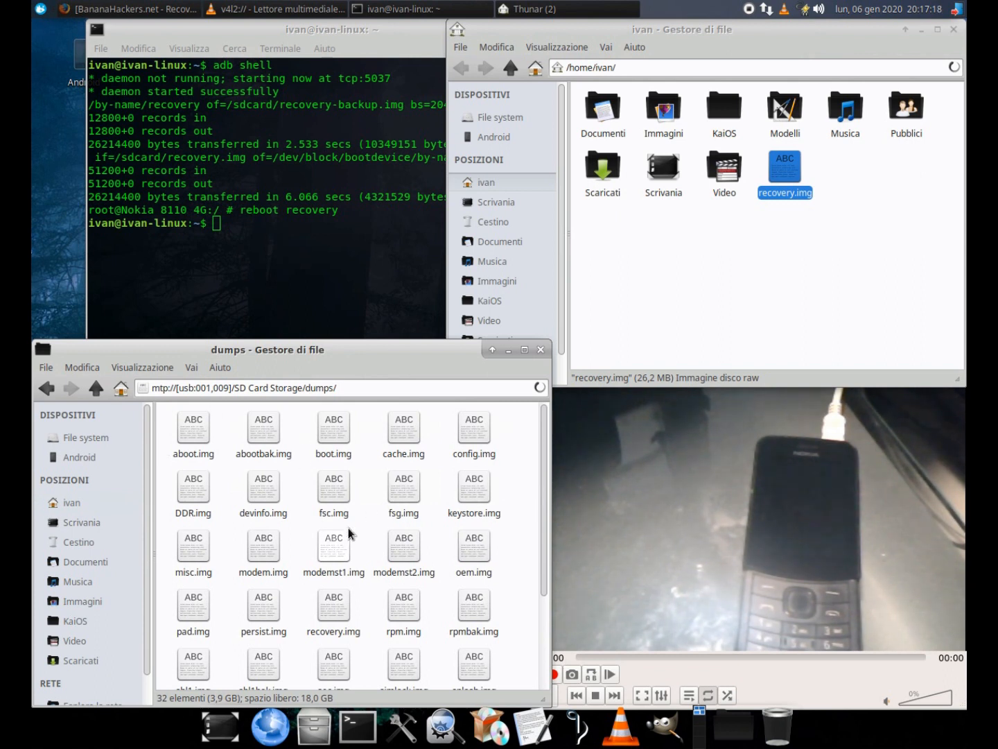
scroll("down", 3)
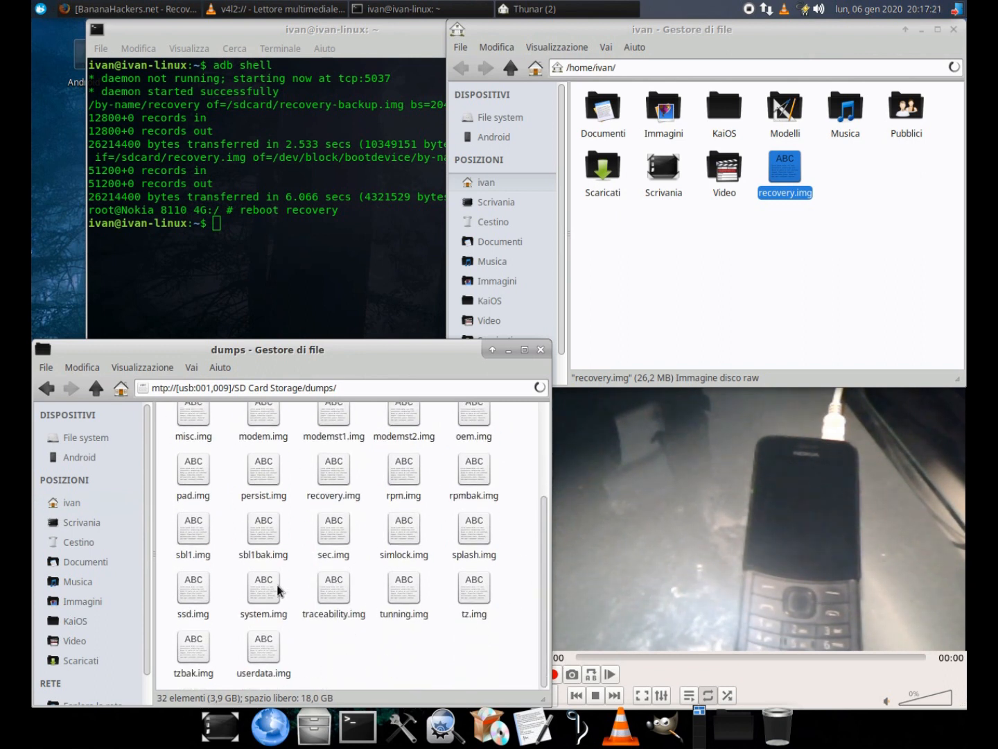
Step: Inspect the system.img and userdata.img partition dumps in the dumps folder
left_click(263, 644)
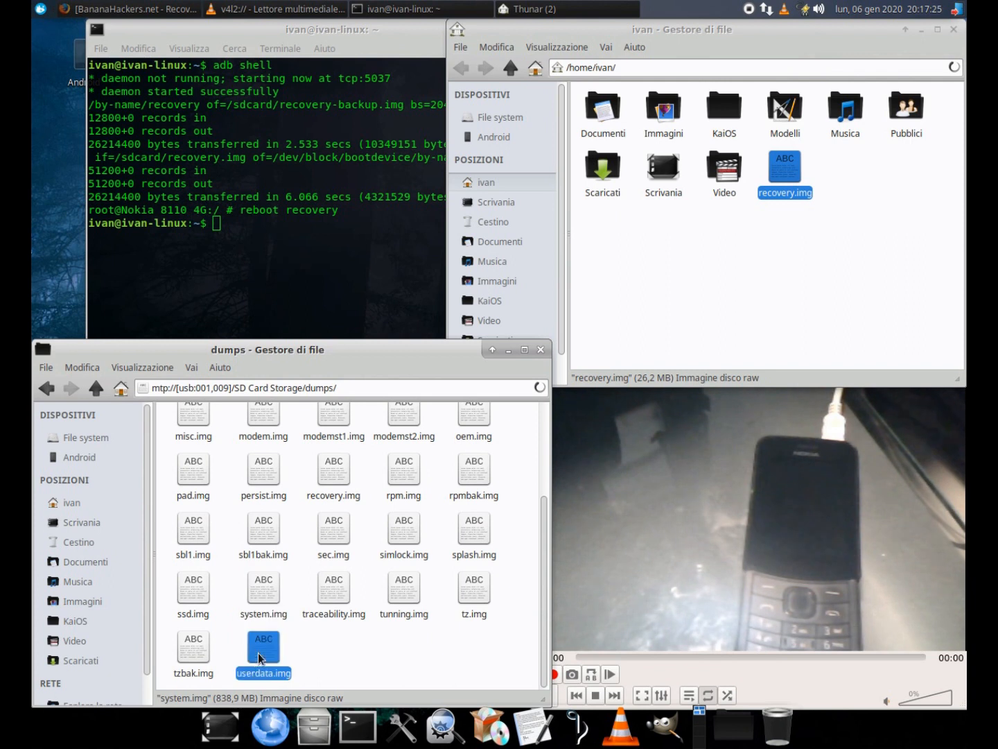
left_click(264, 651)
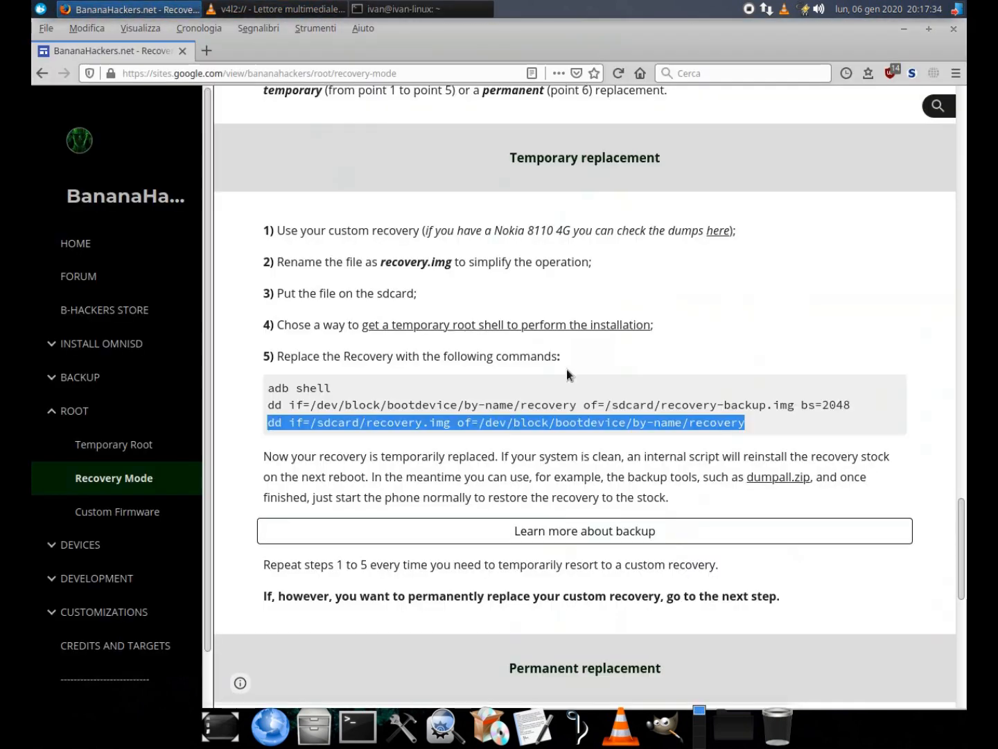
Step: Read the BananaHackers Recovery Mode guide's temporary and permanent replacement steps, then return to the terminal
scroll("down", 3)
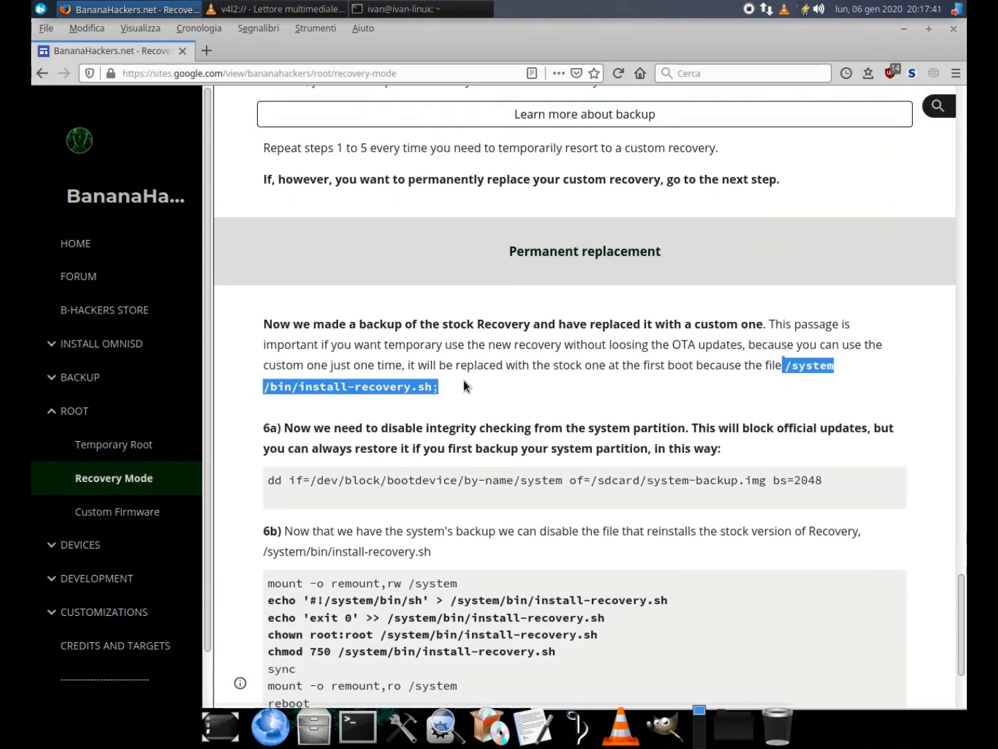
scroll("down", 3)
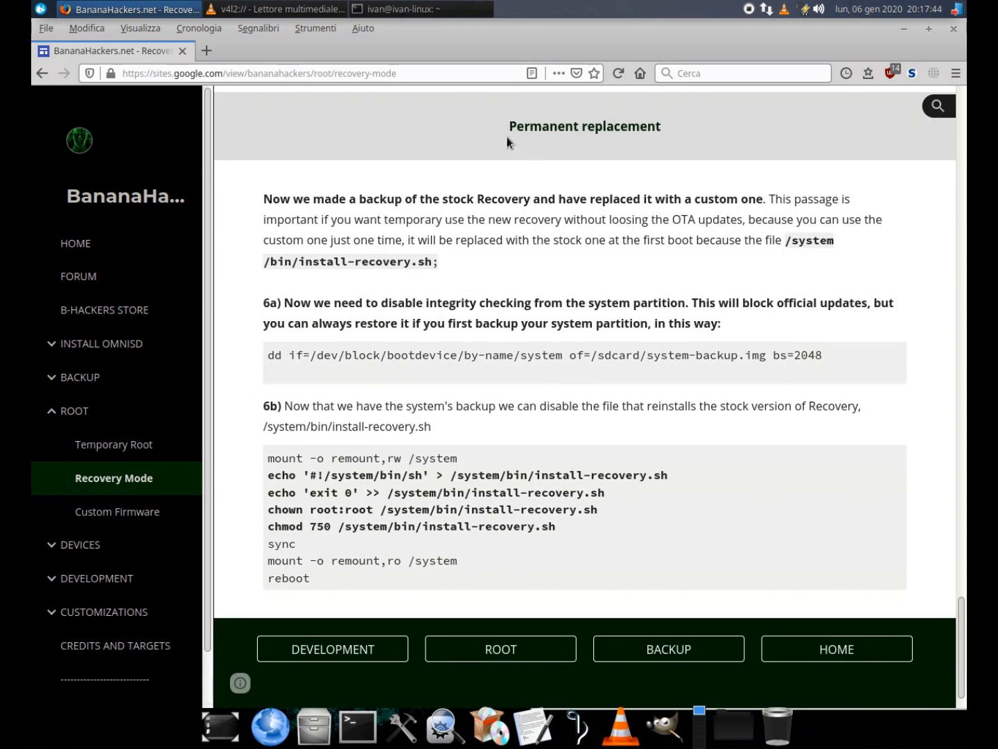
scroll("down", 3)
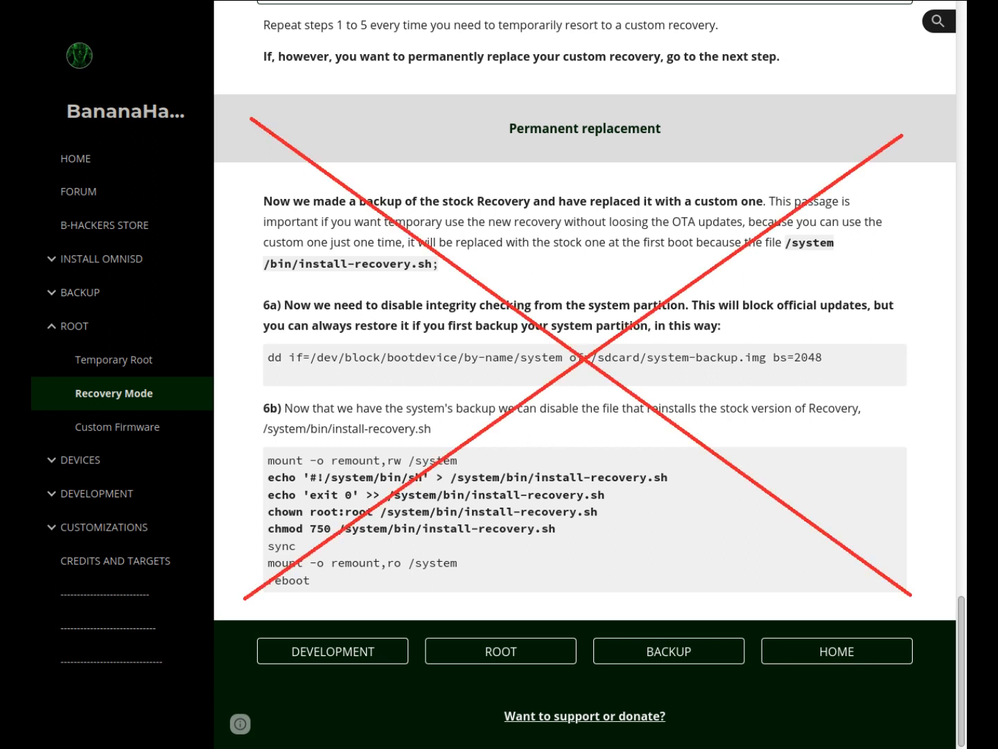
scroll("up", 3)
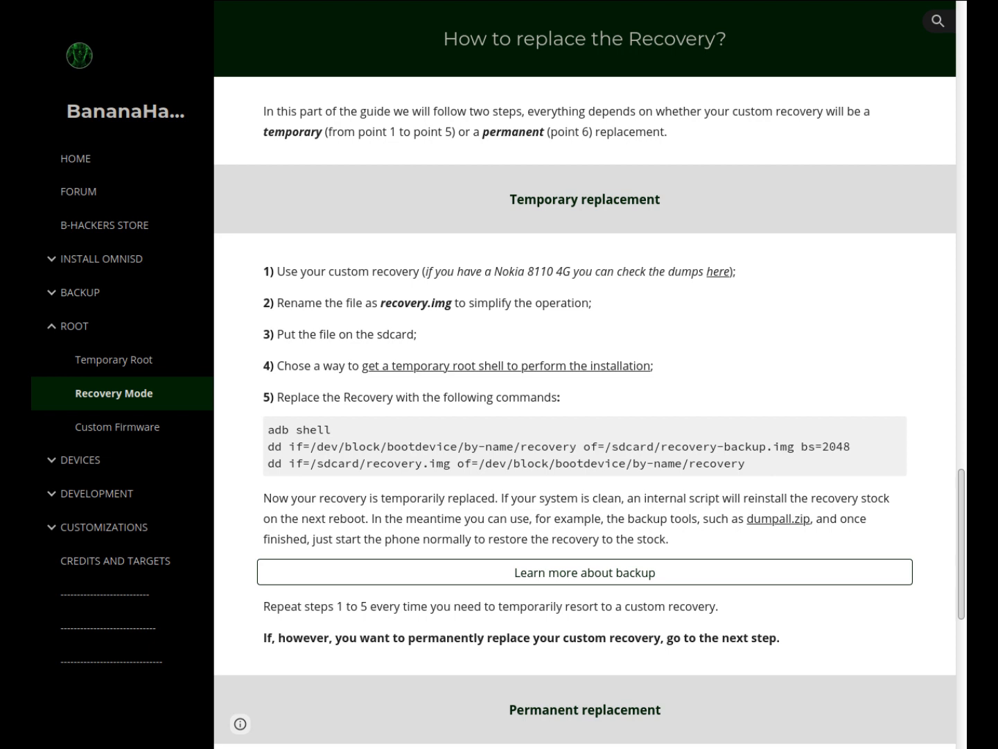
scroll("down", 3)
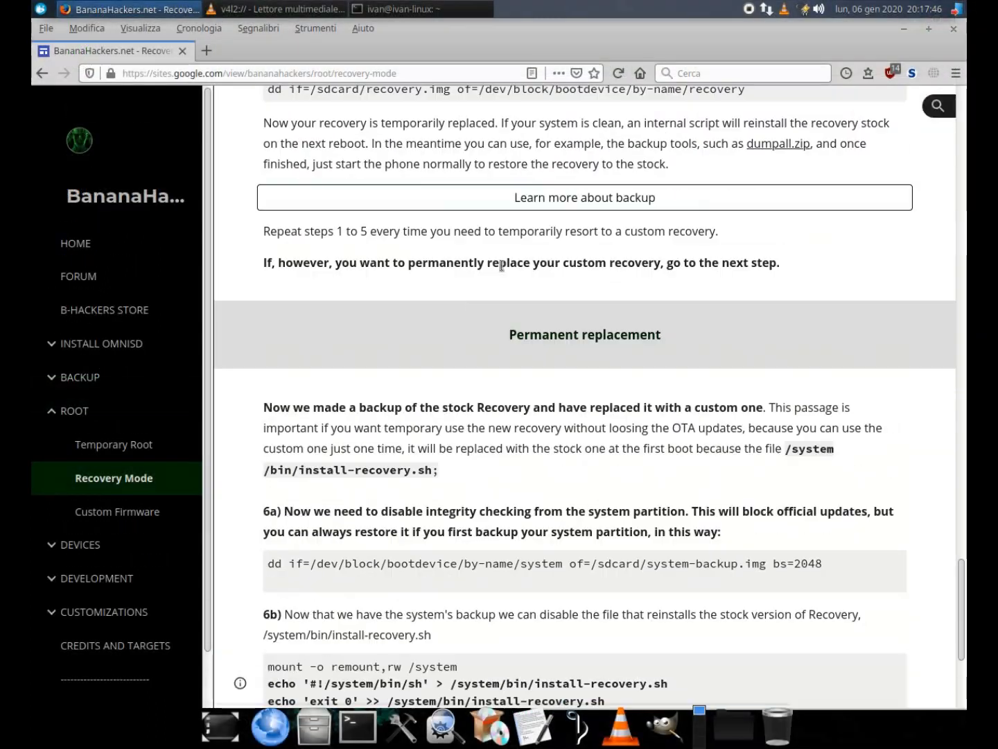
mouse_move(697, 400)
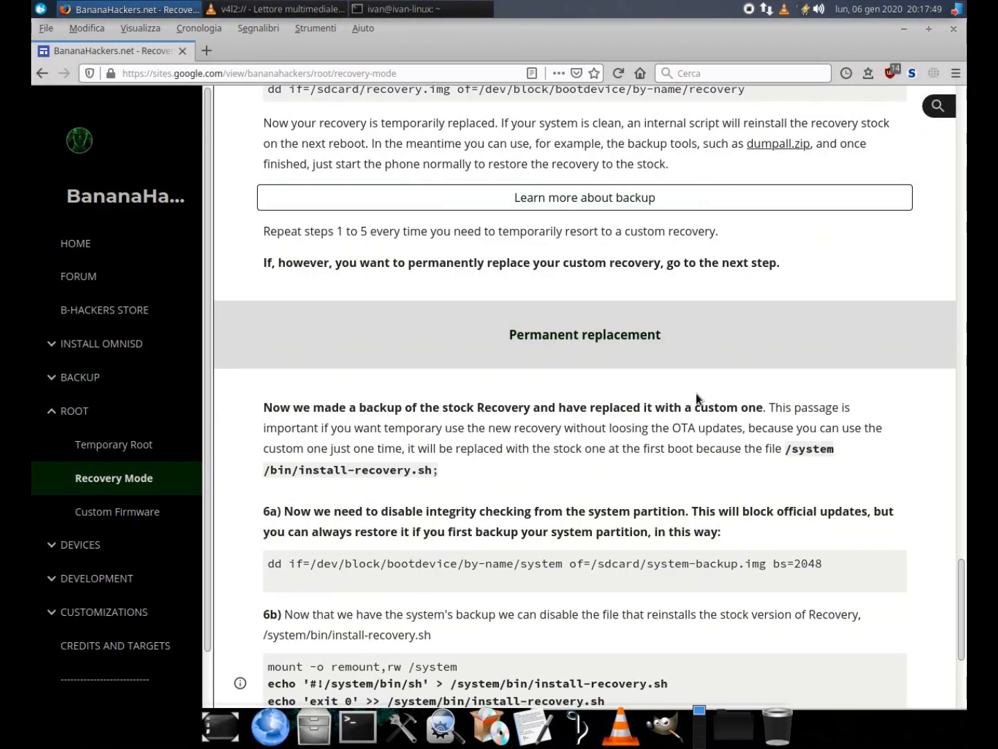
left_click(395, 9)
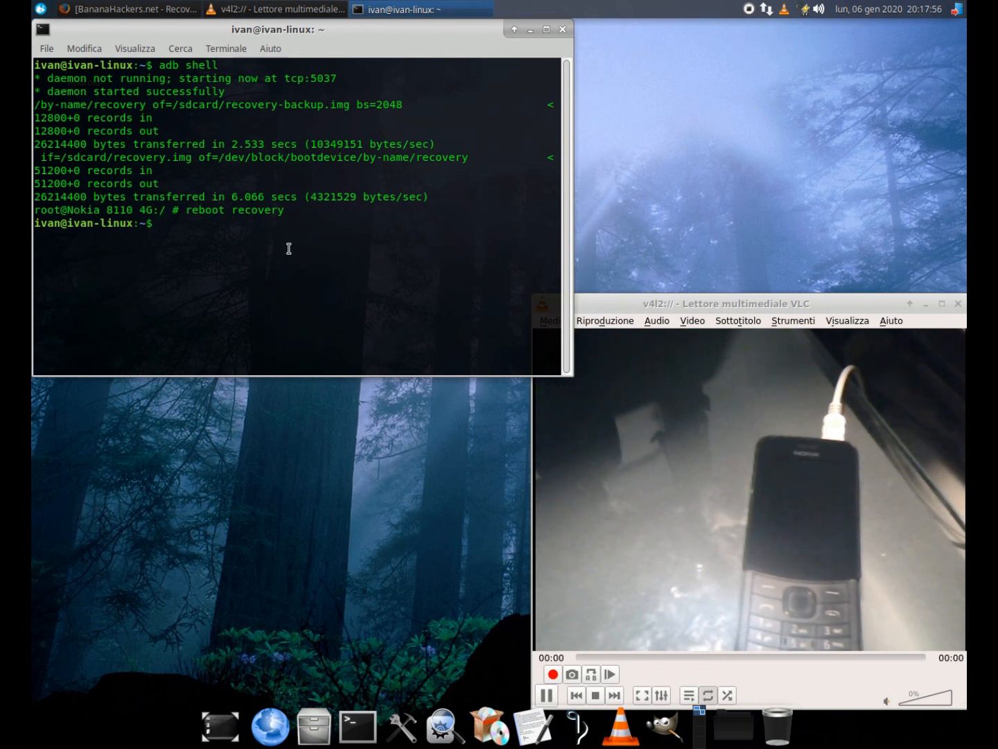
Step: Enter 'adb reboot recovery' at the shell prompt to restart the phone into recovery
type("adb re")
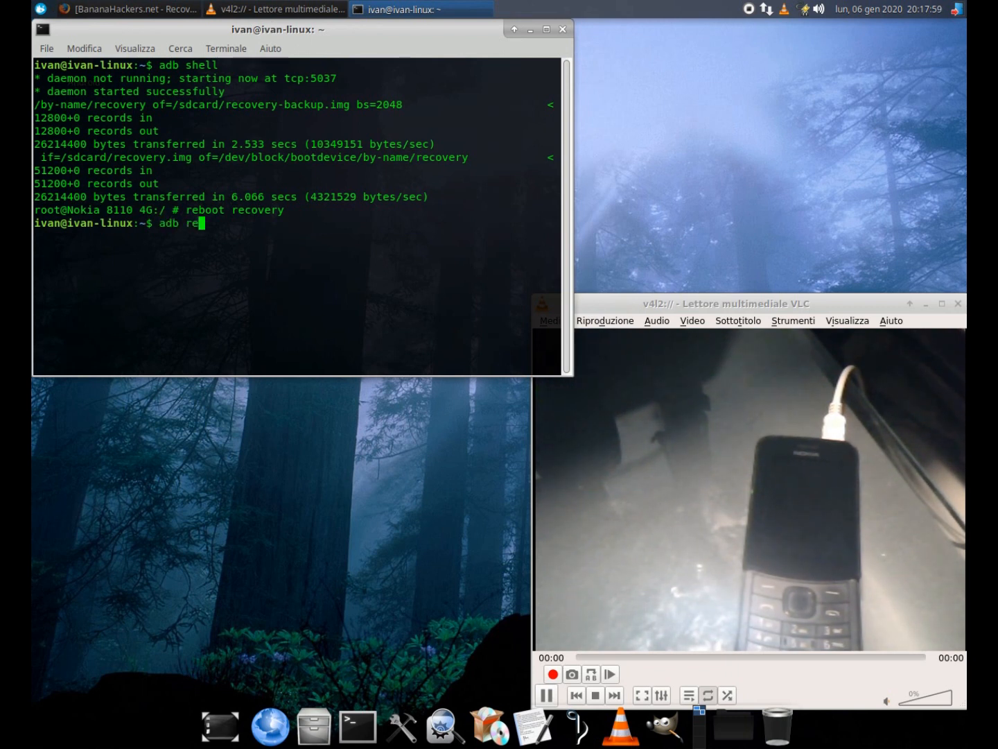
type("boot recovery")
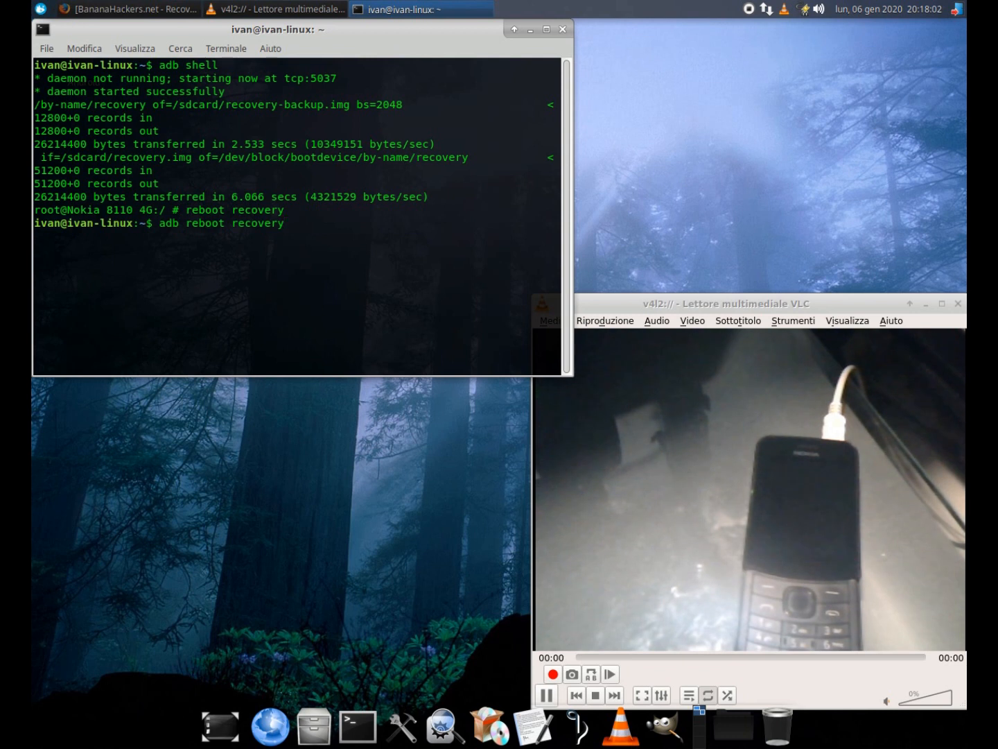